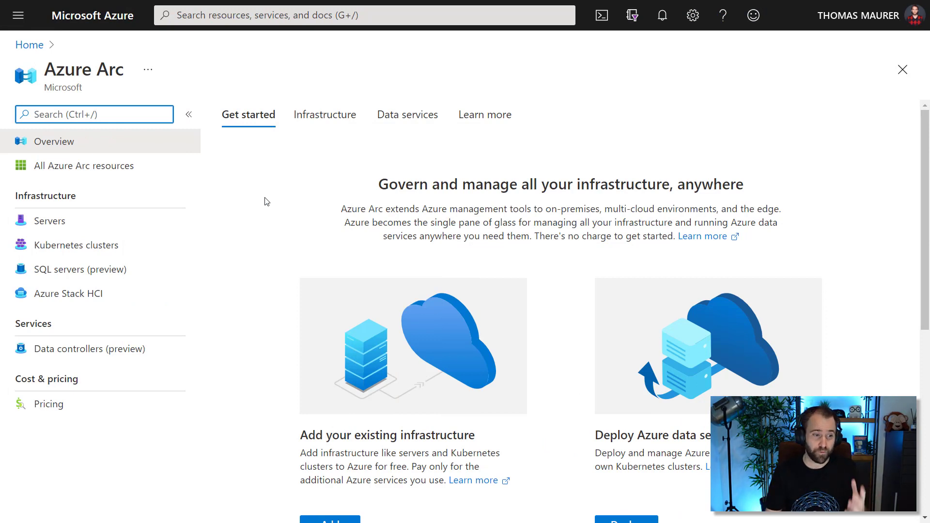
mouse_move(254, 213)
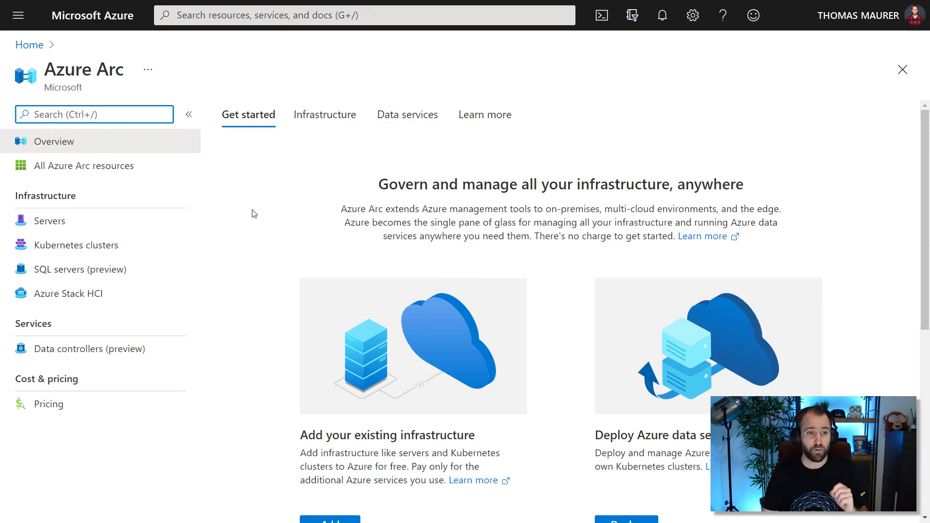
- Show the Servers list under Azure Arc, revealing ten Arc-enabled servers
click(49, 221)
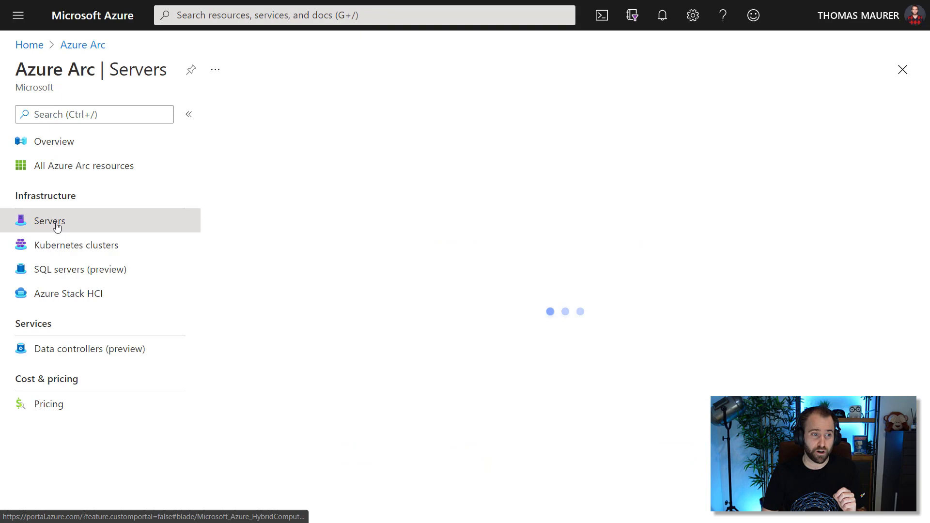
click(48, 221)
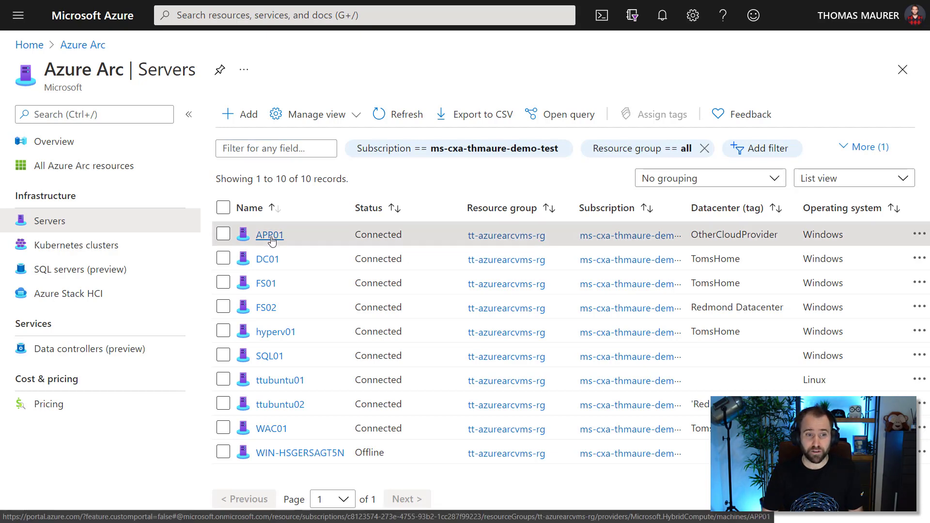
- Show the APP01 Arc server's Overview blade from the Servers list
click(269, 234)
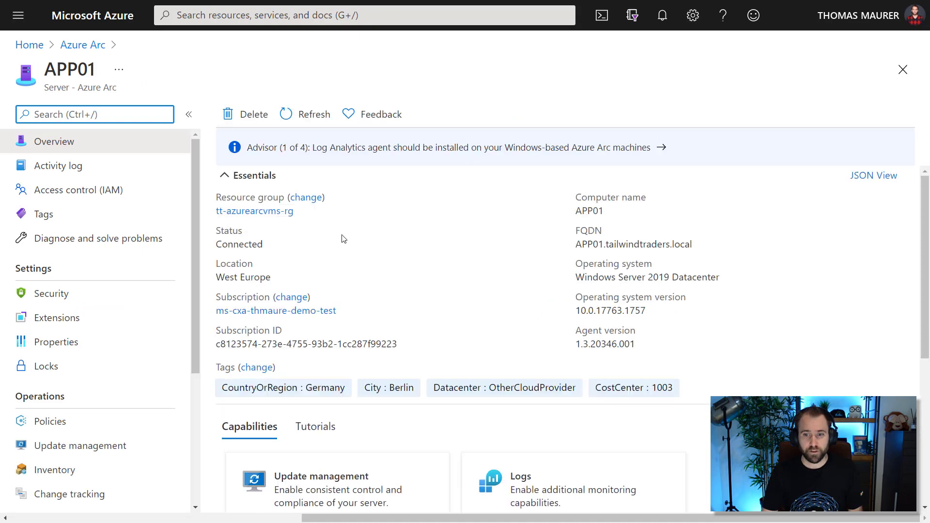
mouse_move(349, 214)
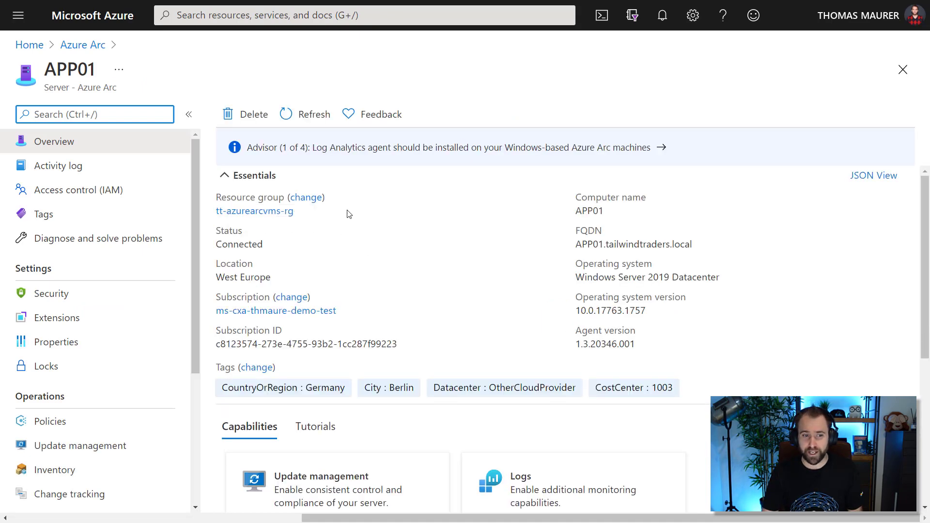
mouse_move(501, 281)
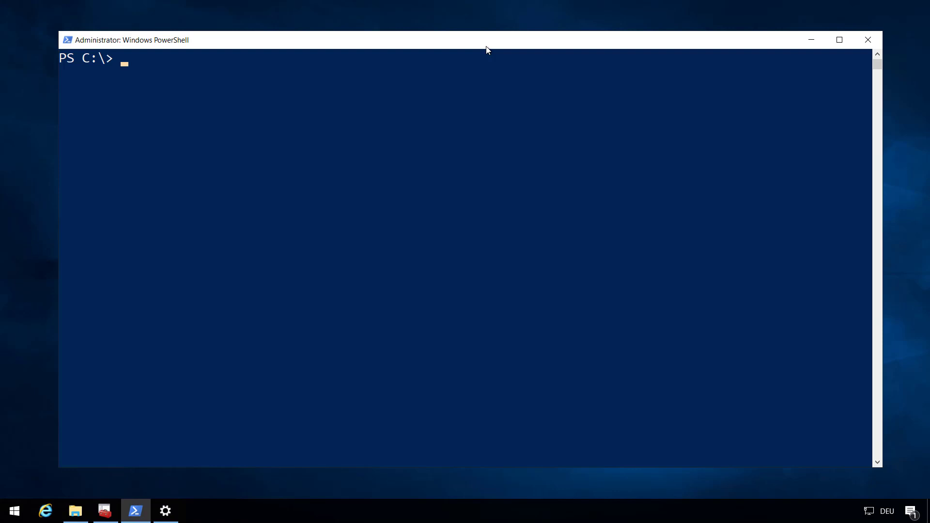
- Run hostname and get-process-style commands in PowerShell on APP01
text(hostname)
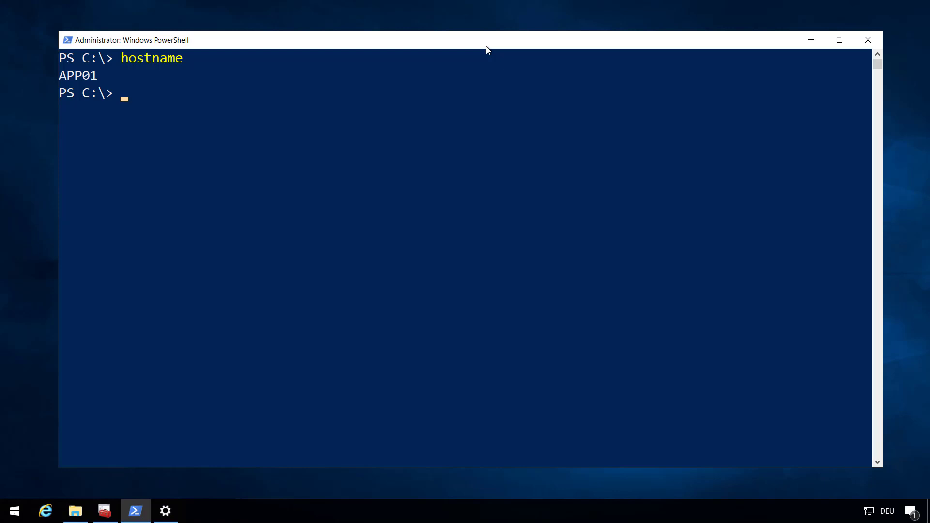
text(get-)
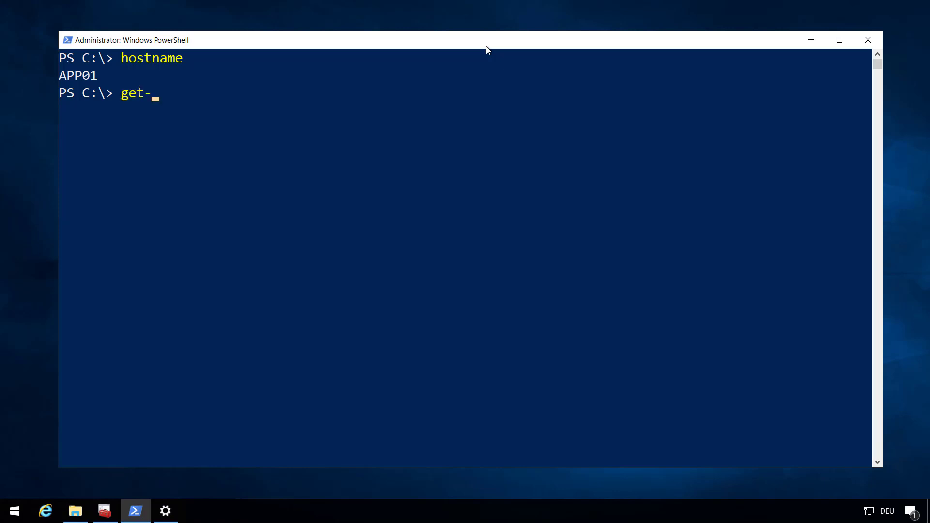
text(proc)
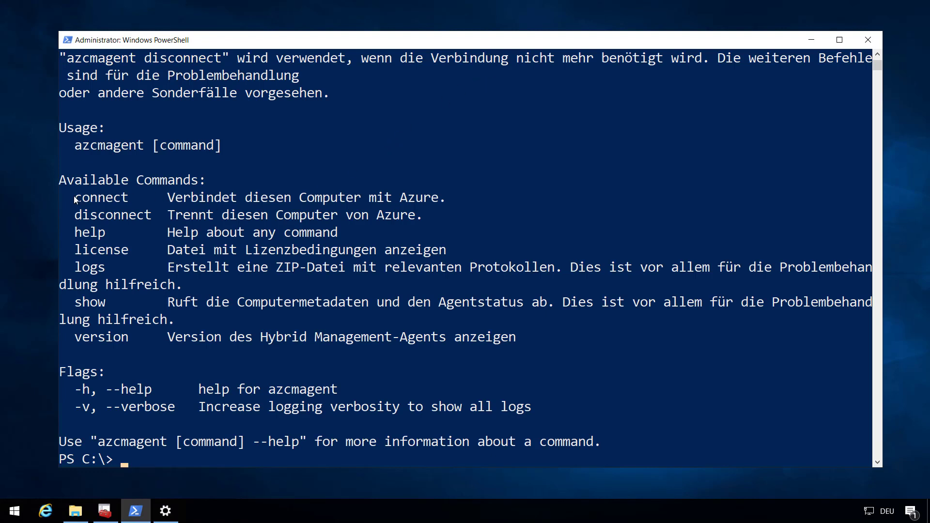
mouse_move(111, 205)
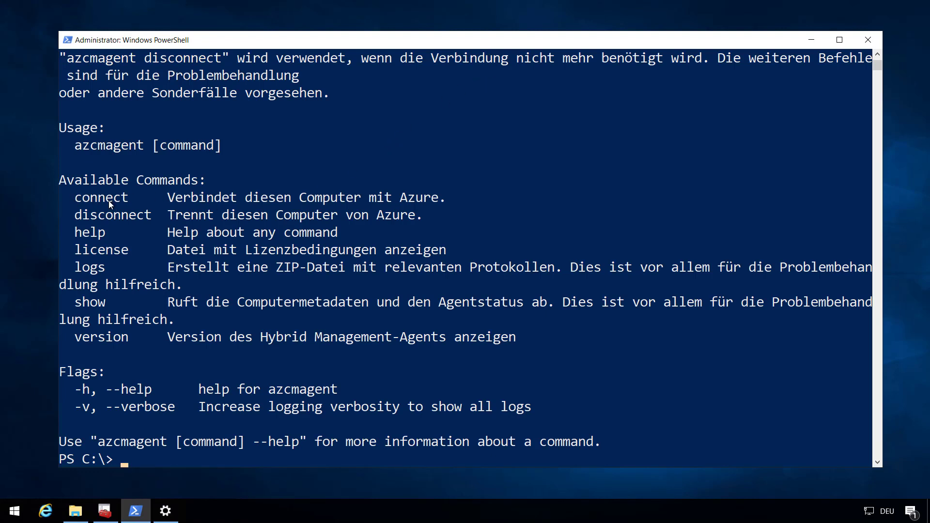
mouse_move(92, 254)
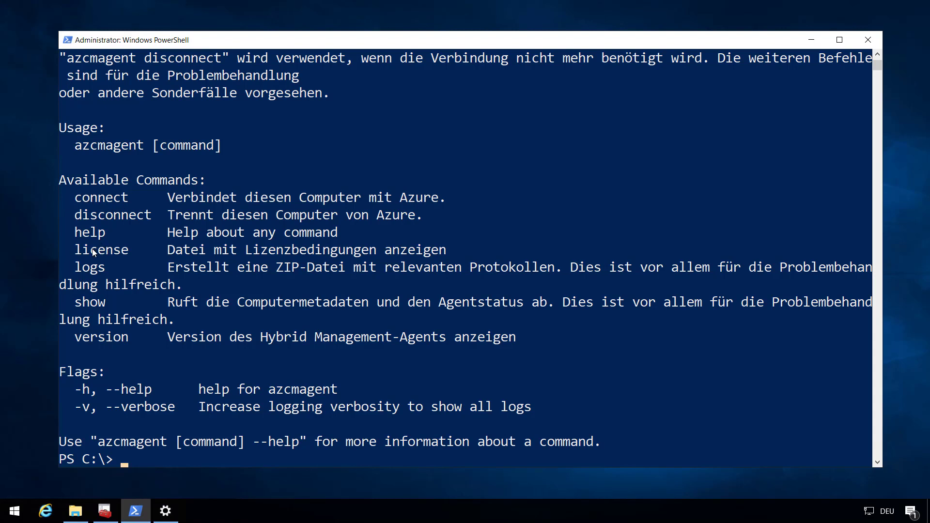
mouse_move(142, 232)
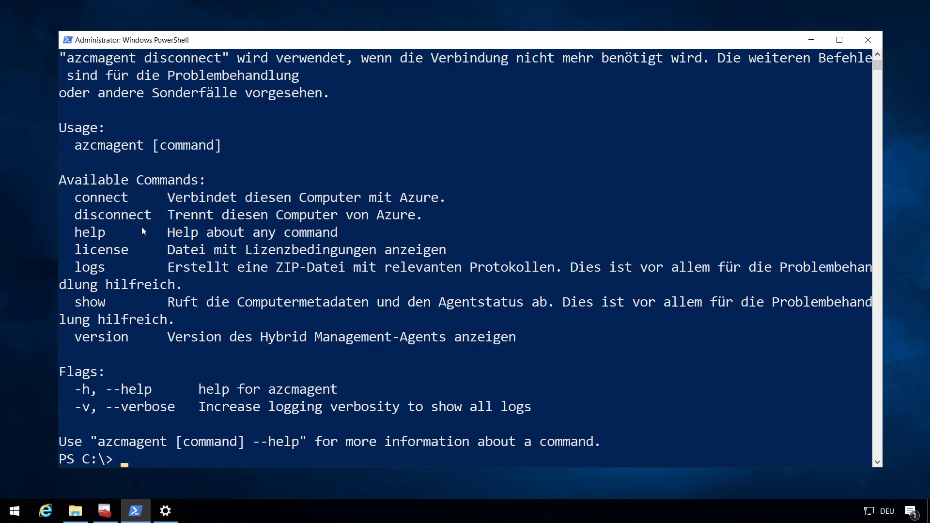
- Clear the console, run azcmagent show, and highlight agent version 1.3.20346.001
text(cls)
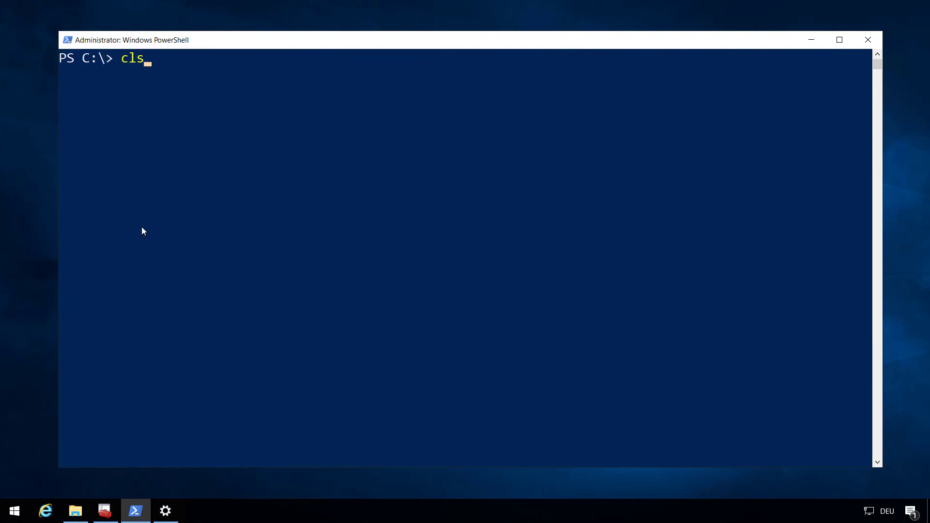
text(azcmagent show)
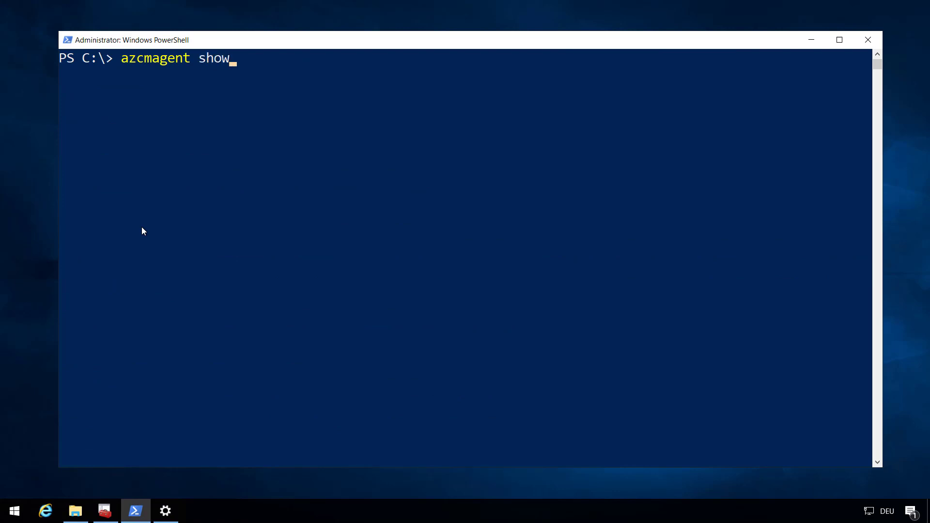
key(Enter)
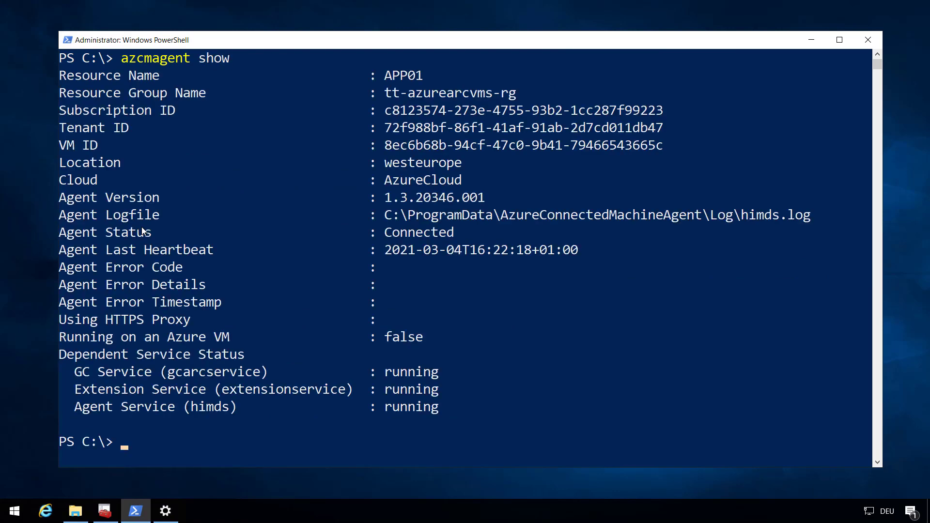
mouse_move(235, 209)
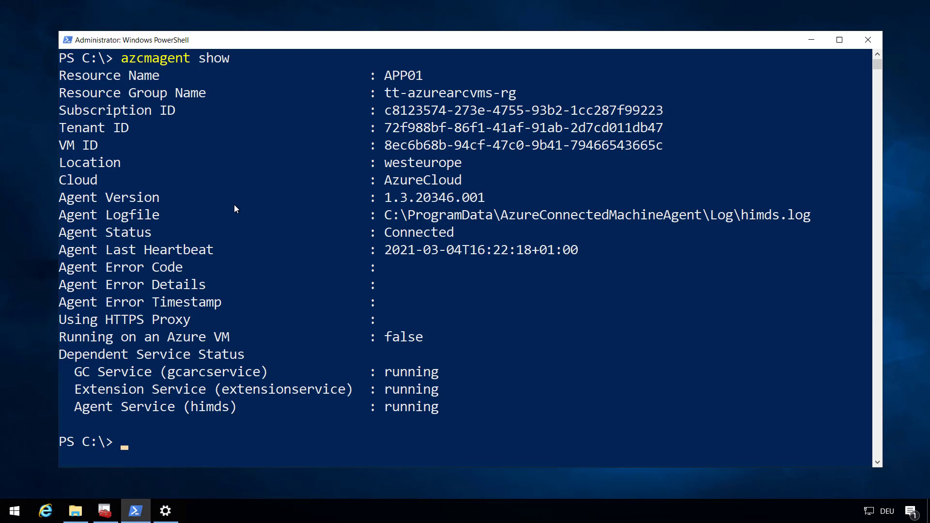
double_click(108, 198)
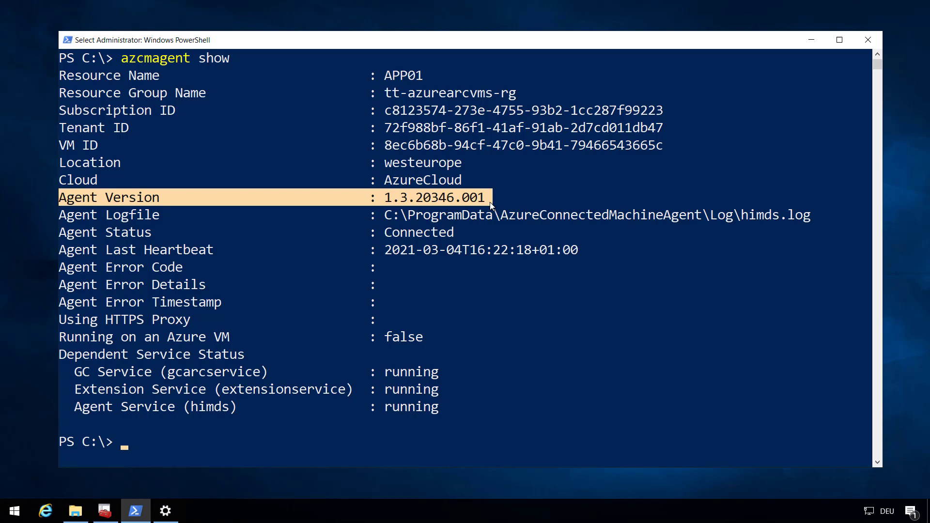
mouse_move(498, 190)
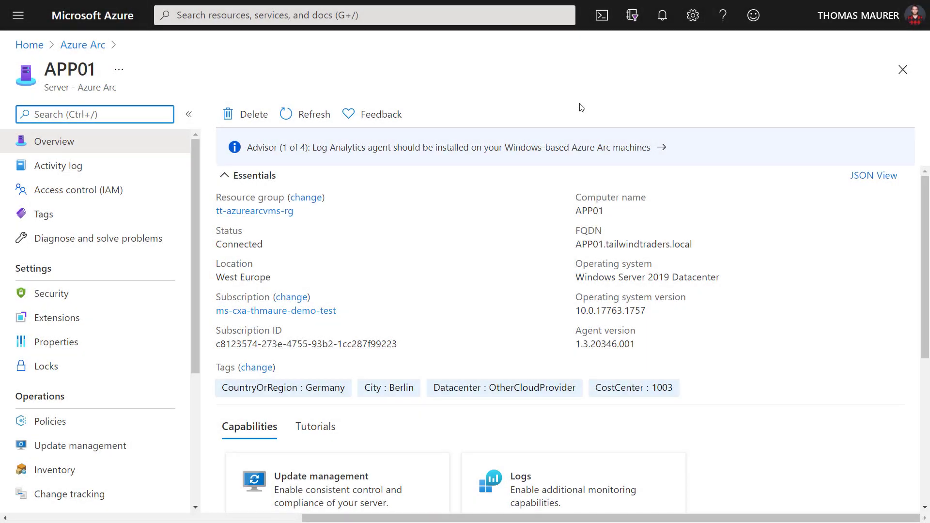
mouse_move(558, 107)
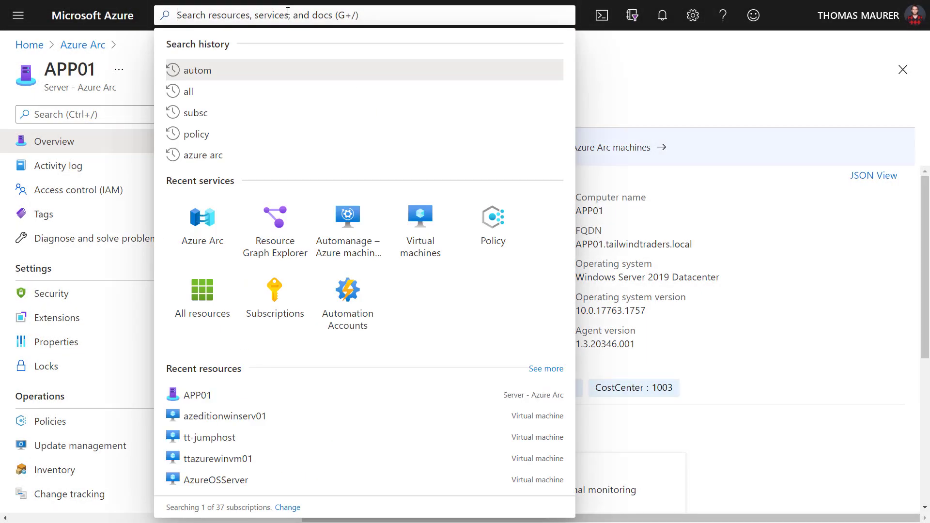
mouse_move(274, 217)
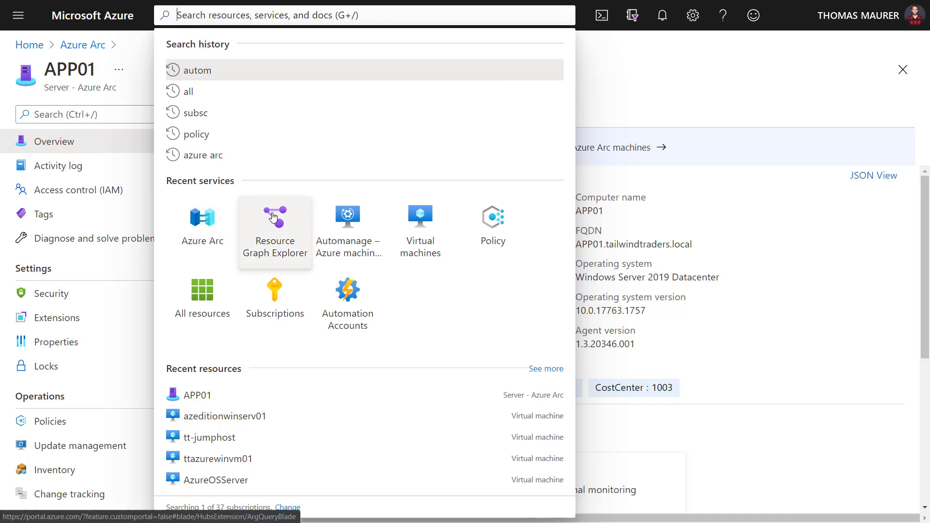
- Launch Resource Graph Explorer from the portal's Recent services
click(275, 217)
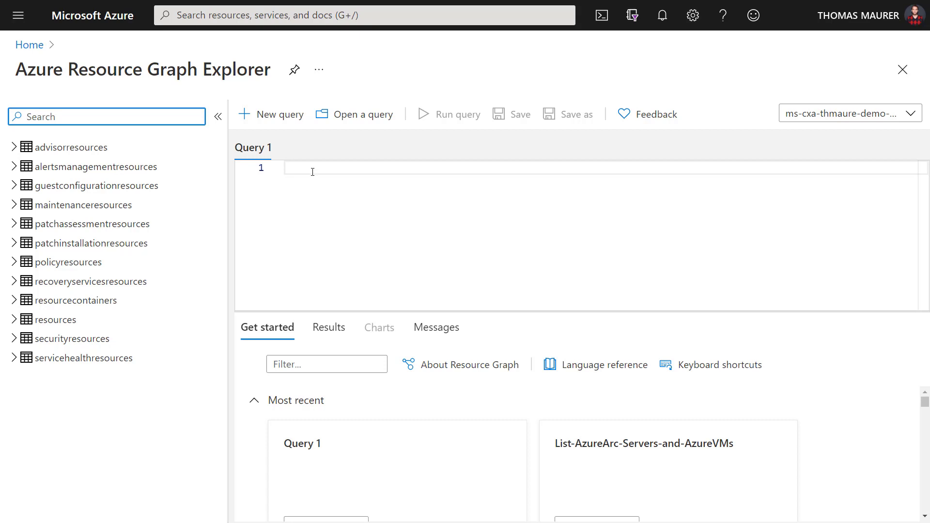
- Run a plain 'resources' query returning all 151 resources in the results grid
click(312, 173)
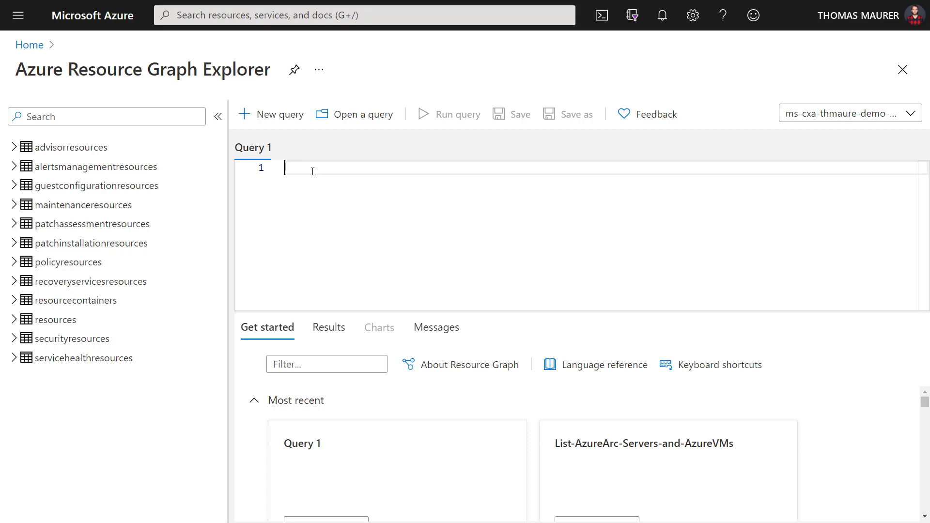
text(resources)
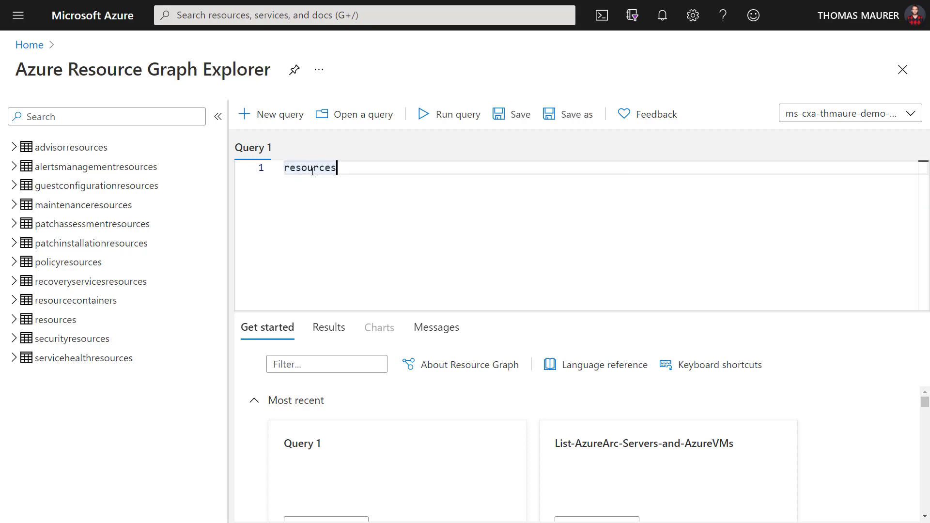
click(424, 114)
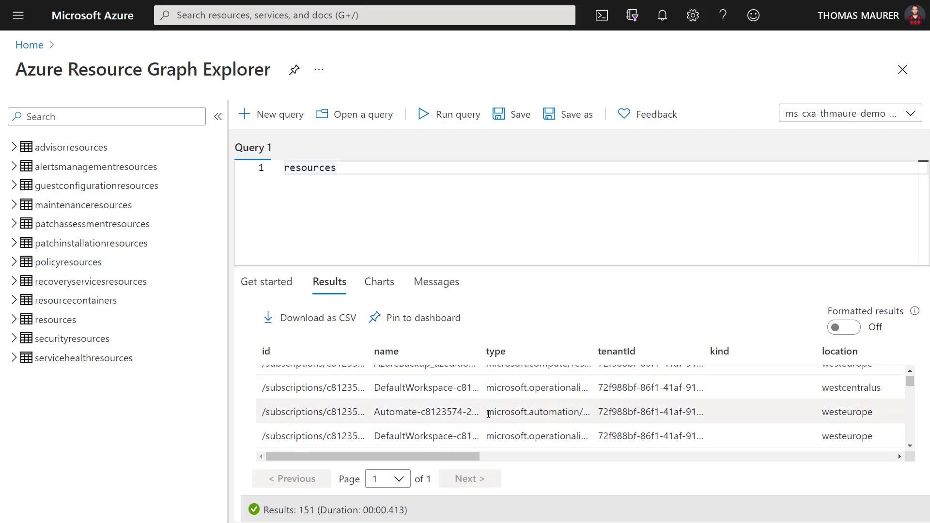
scroll(up, 3)
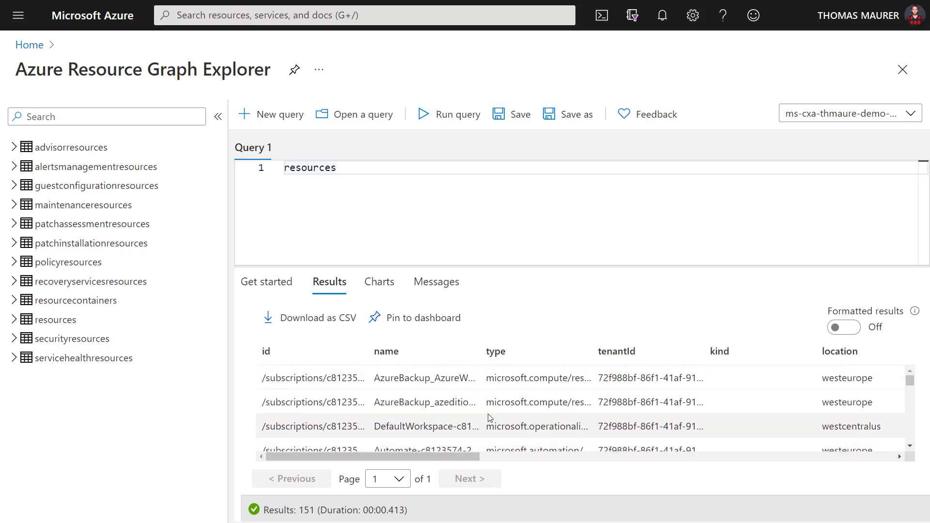
mouse_move(473, 394)
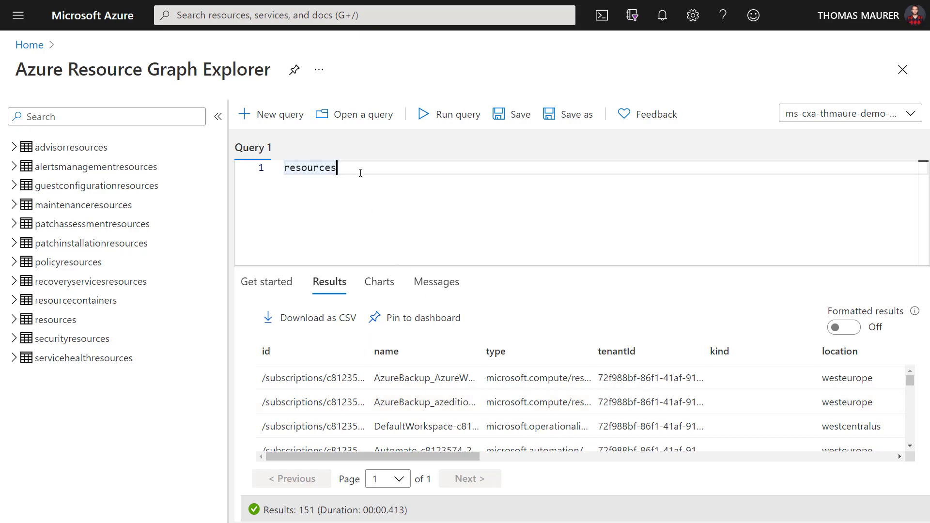
- Add the filter line | where type == "microsoft.hybridcompute/machines"
key(Enter)
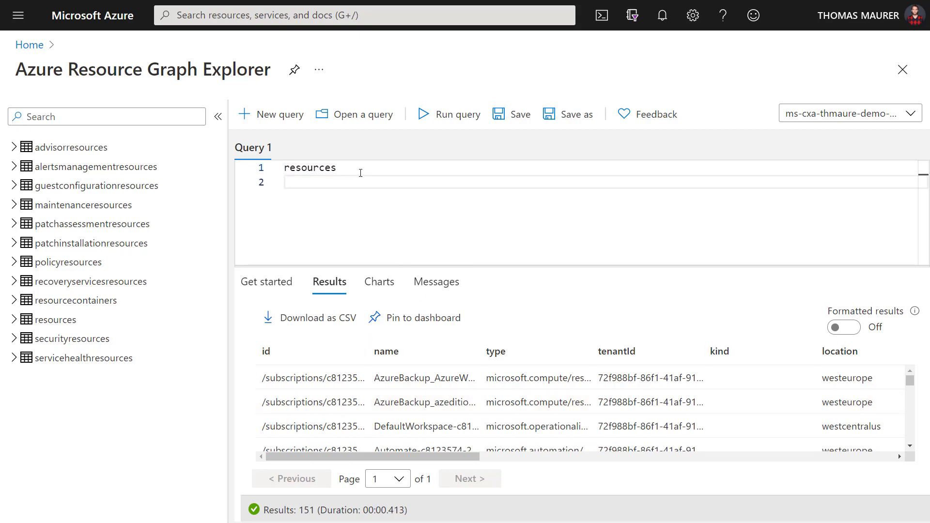
click(287, 182)
text(| where)
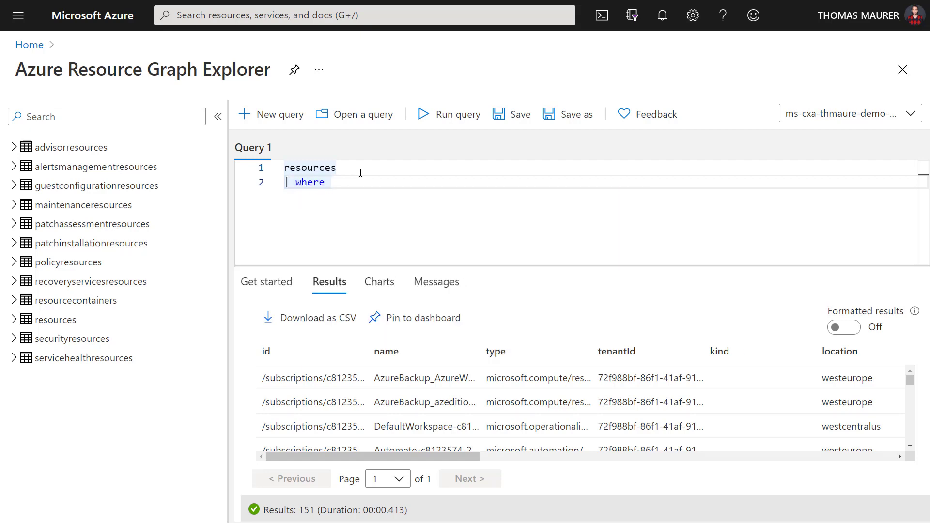
text(type)
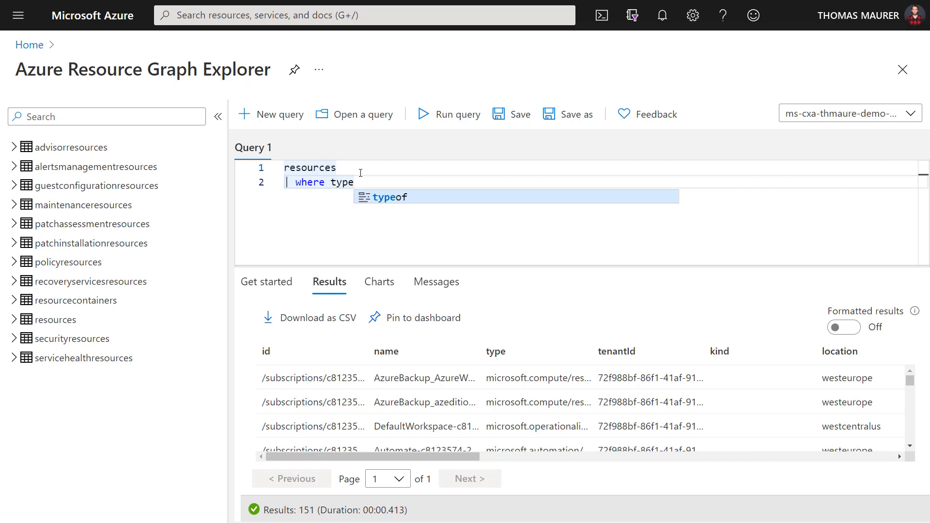
text(== ")
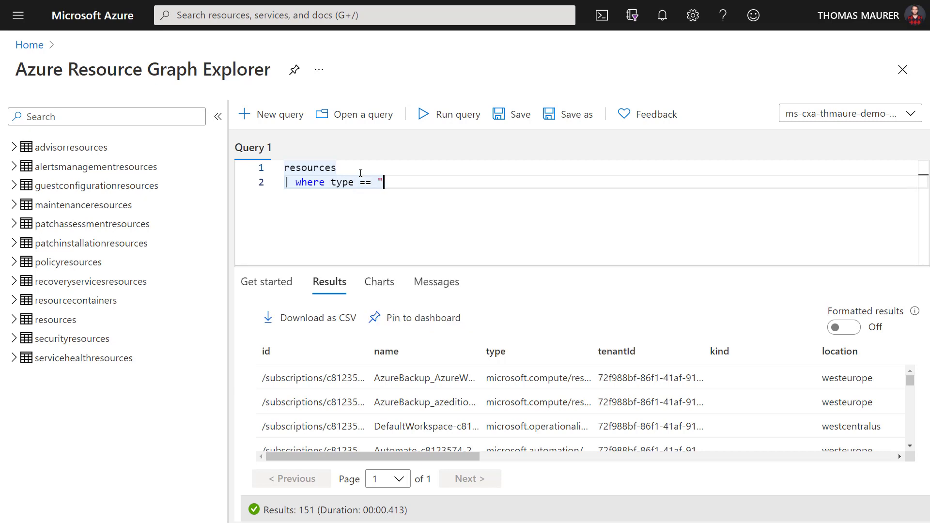
text(microsoft.hyb)
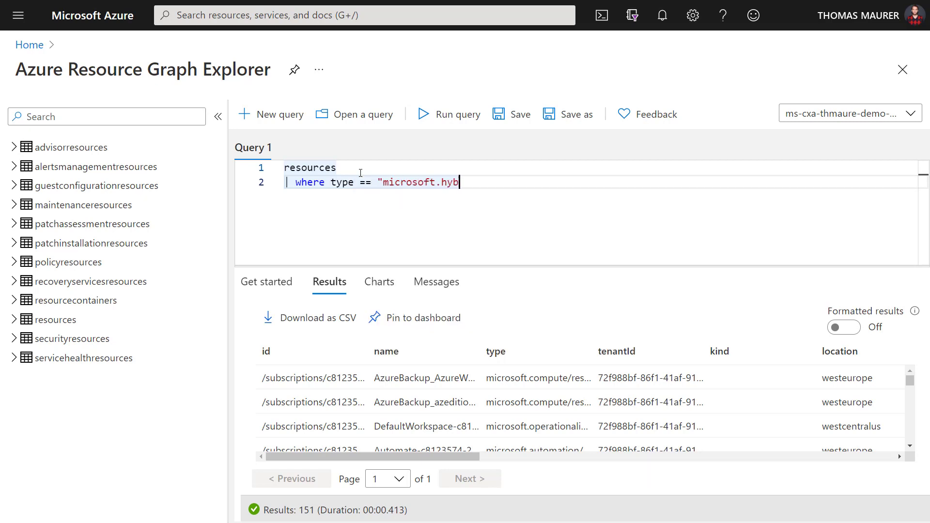
text(ridcon)
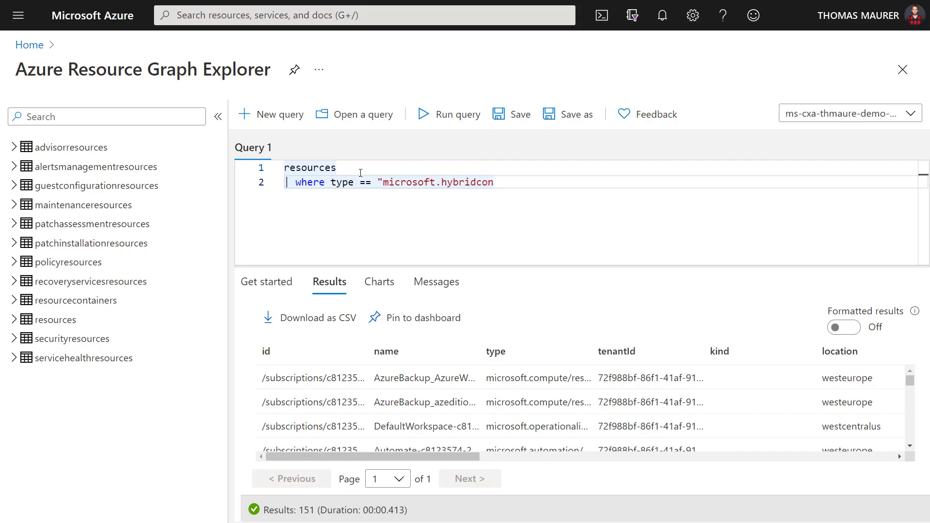
text(pute)
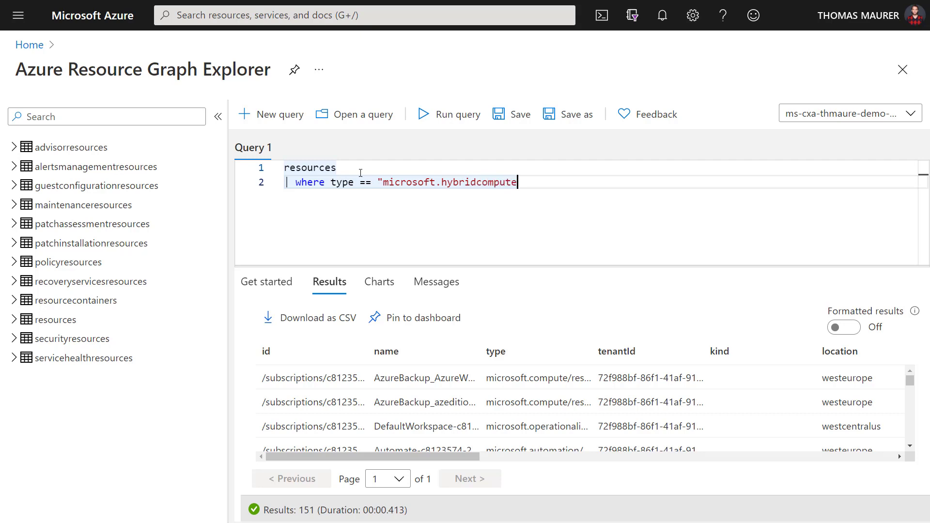
text(/machines")
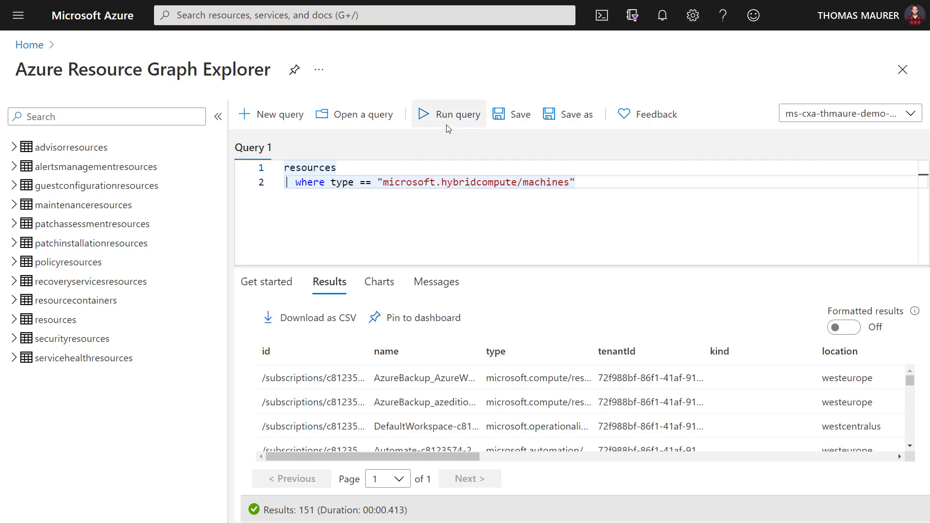
mouse_move(448, 127)
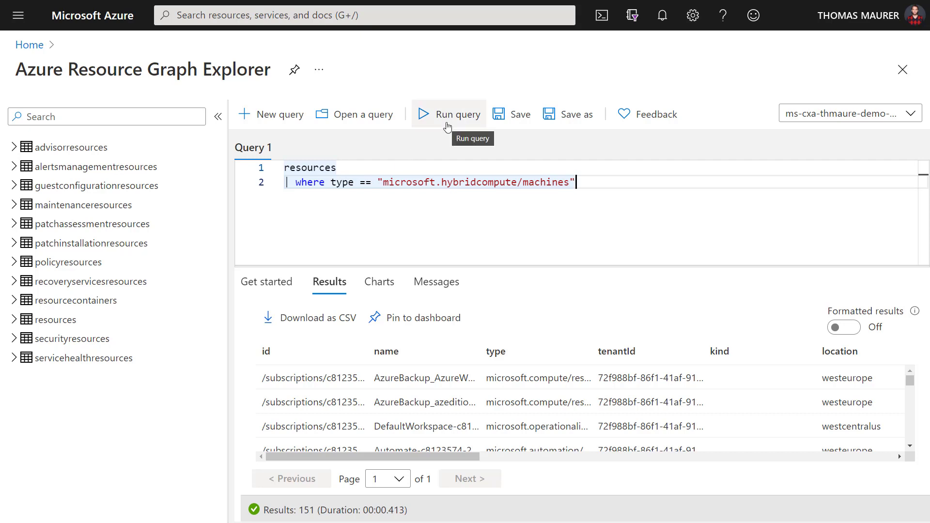
- Run the filtered query and review the 10 returned Arc machines such as APP01 and DC01
click(449, 114)
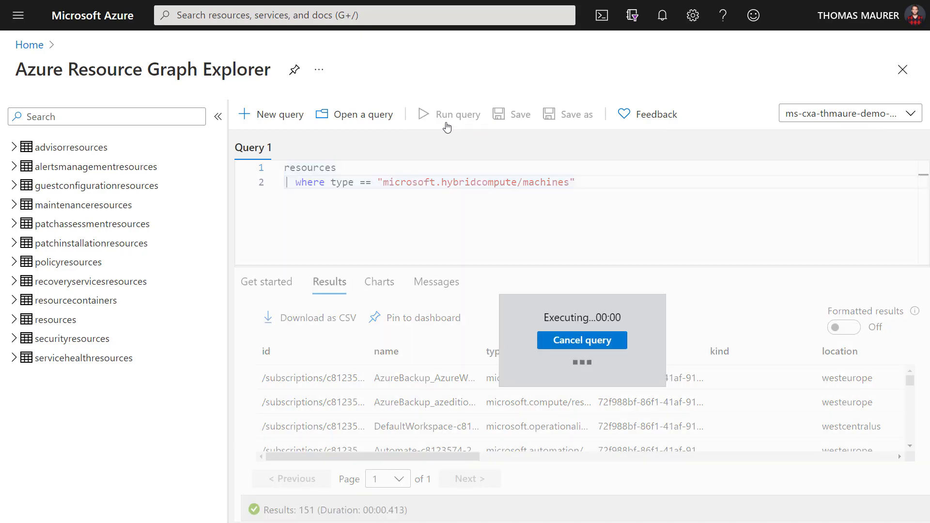
click(424, 114)
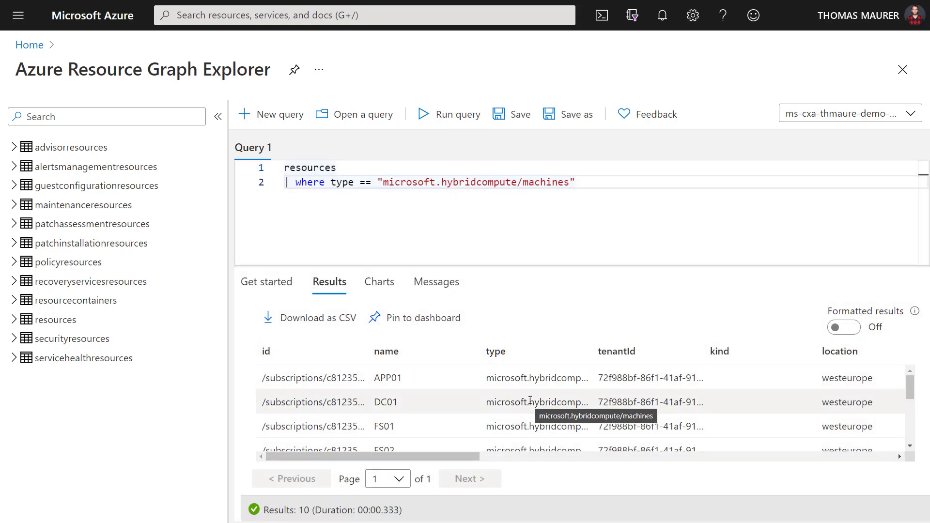
scroll(down, 3)
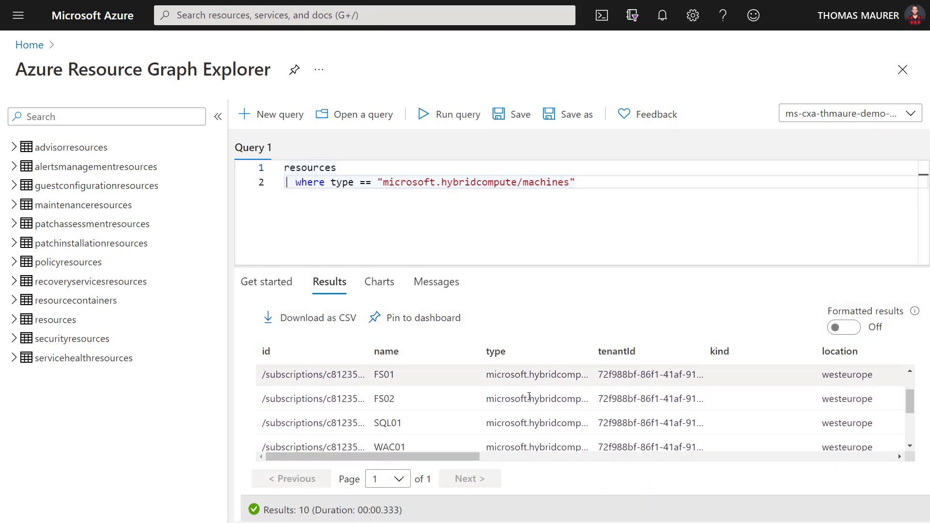
scroll(down, 3)
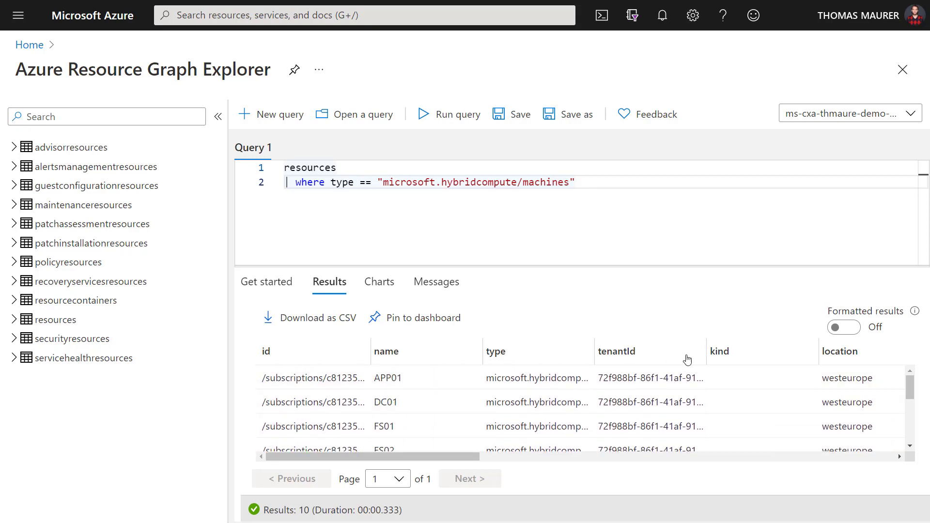
mouse_move(469, 444)
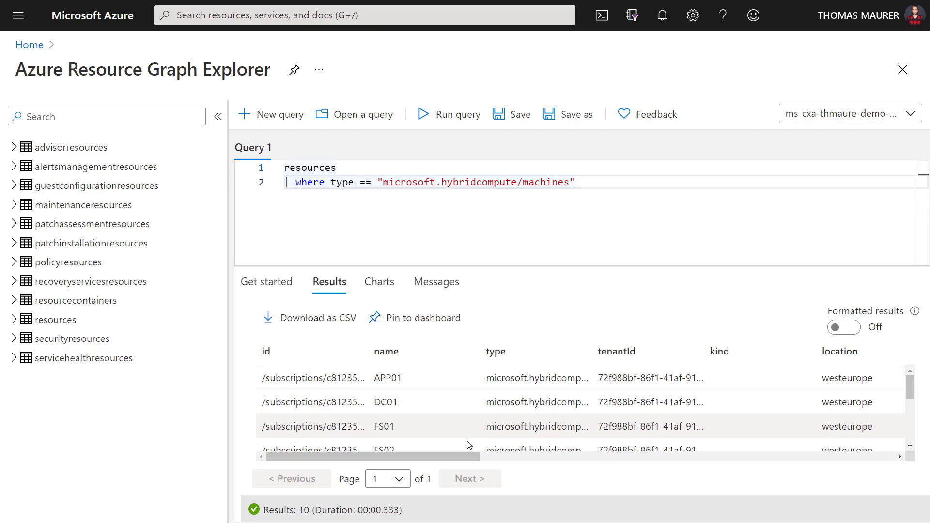
scroll(right, 3)
text(| extend)
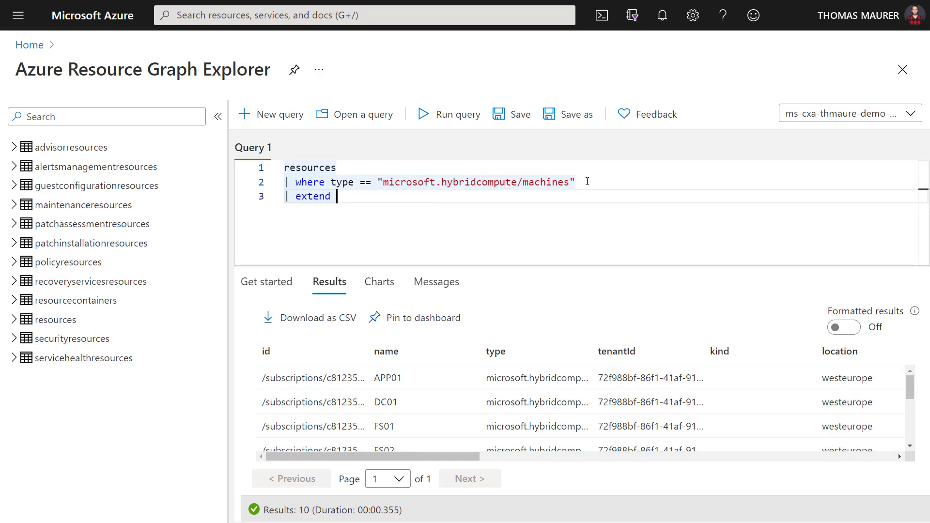
- Add the line | extend agentversion = properties.agentVersion and start a new line
text(agent)
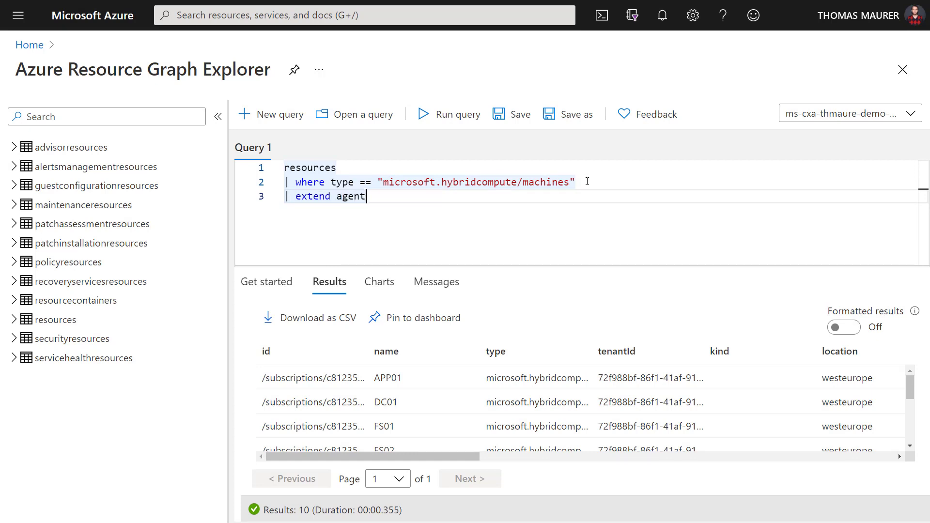
text(version ==)
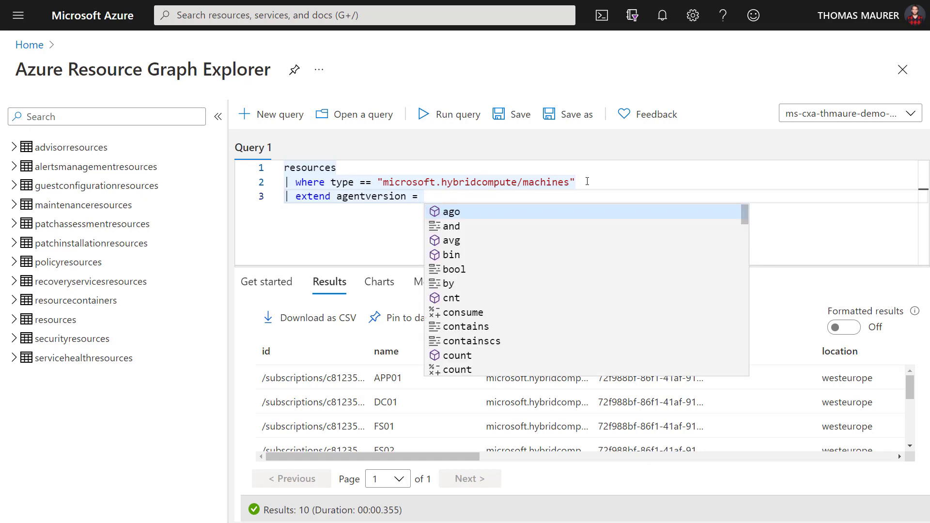
text(propert)
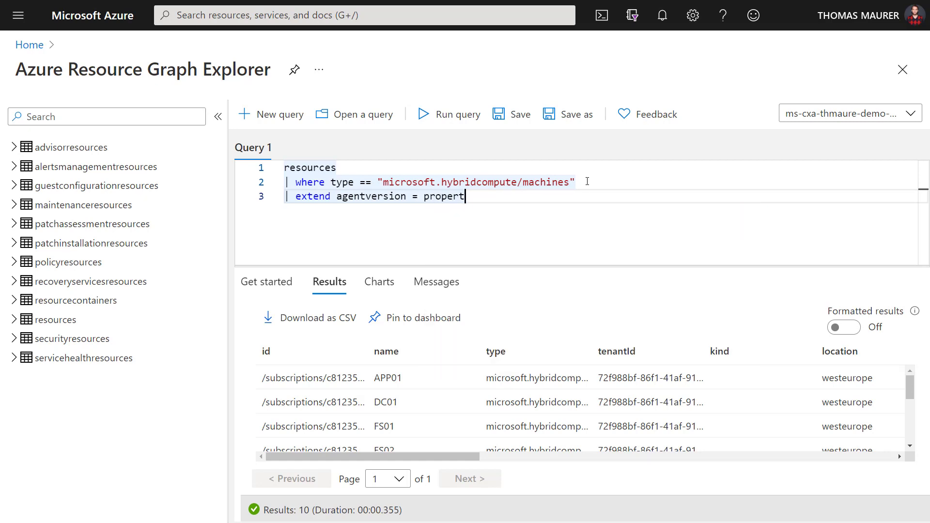
text(ies.)
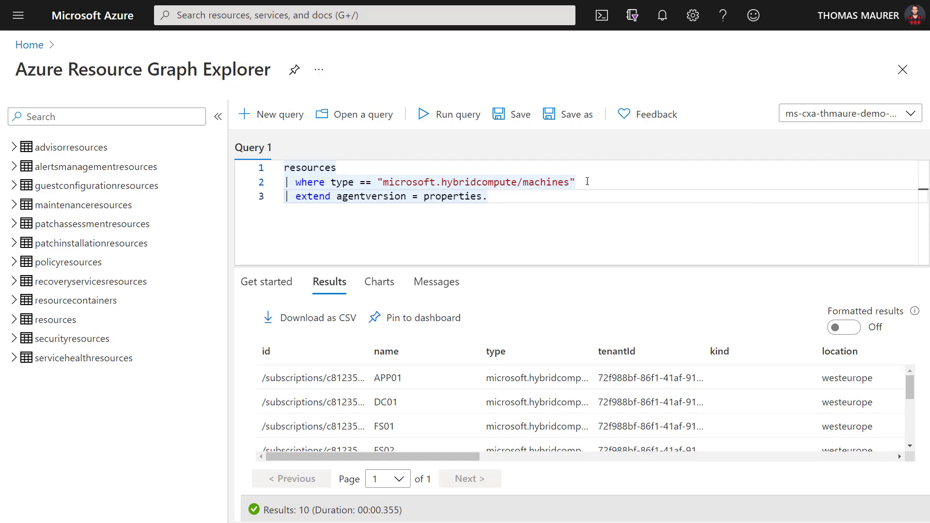
text(agentVersion)
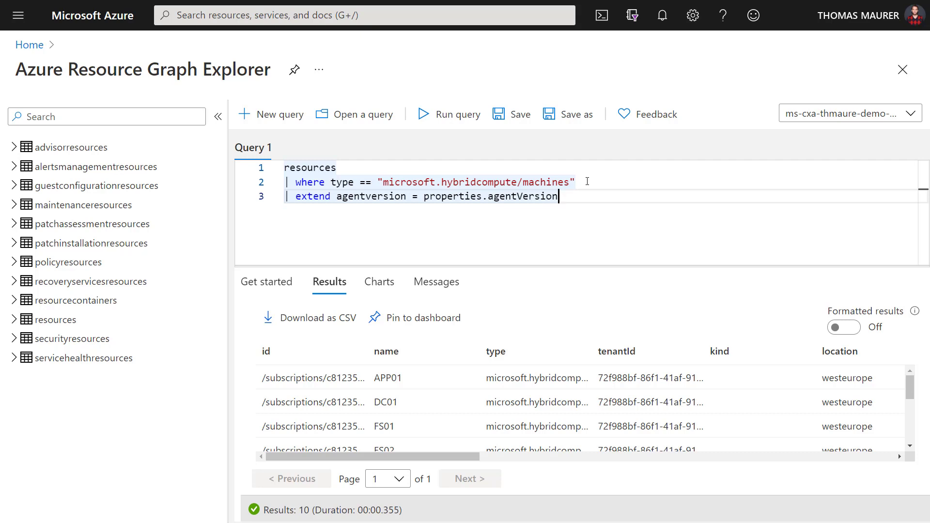
key(Enter)
text(|)
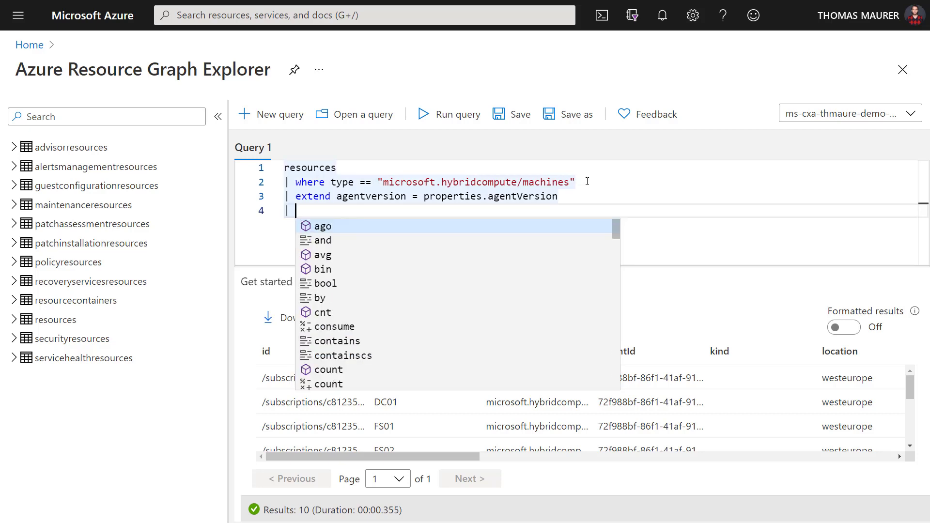
- Add | project name, agentversion, location, resourceGroup, subscriptionId and start a new line
text(project)
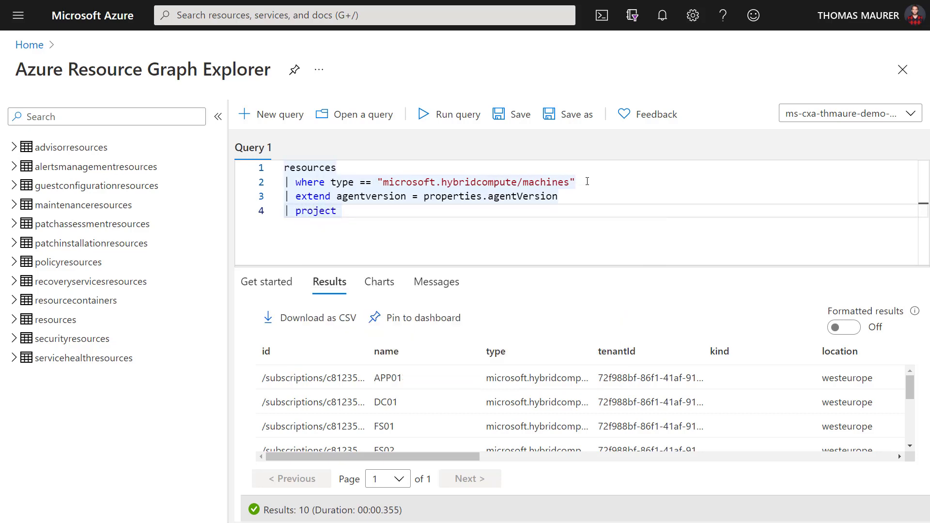
text(name)
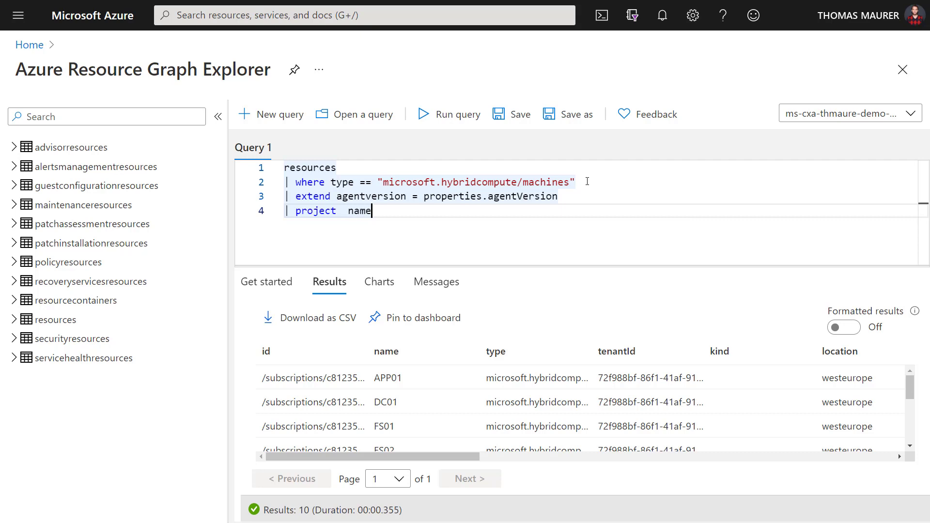
text(, ag)
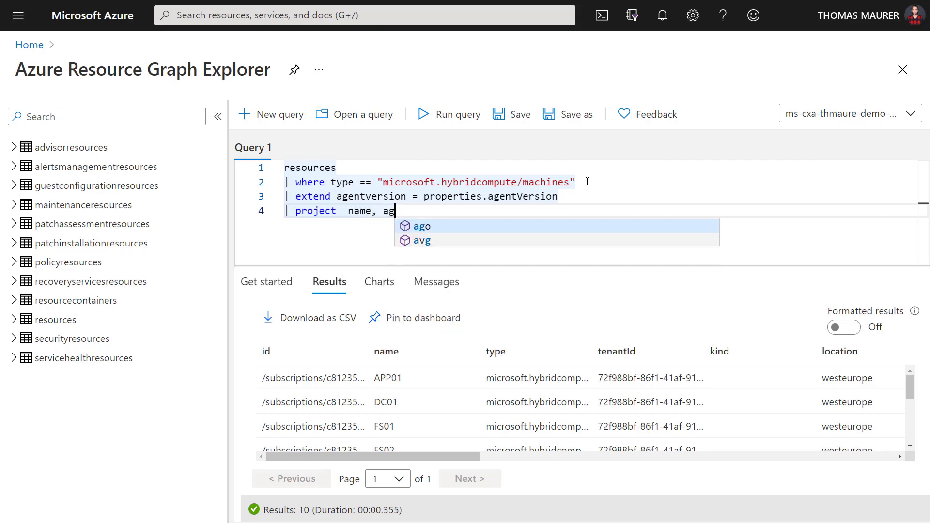
text(entversion, location,)
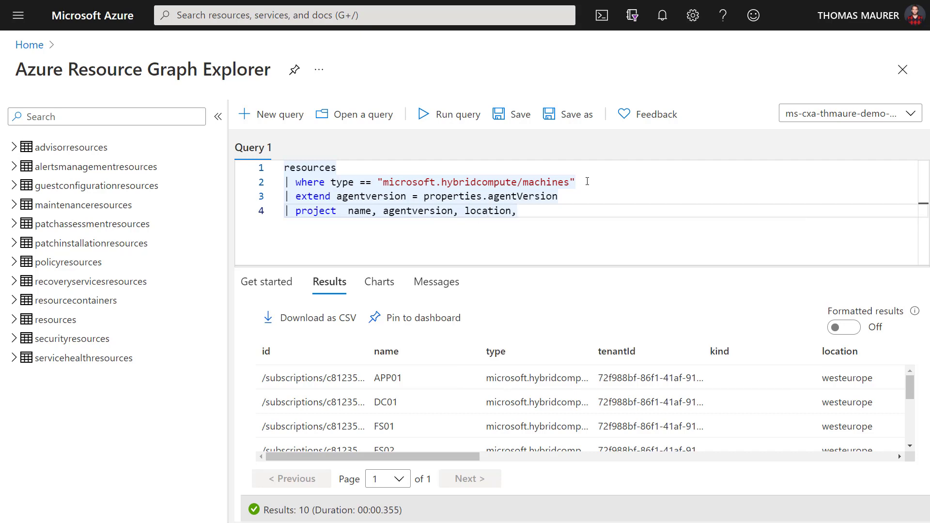
text(resourceGr)
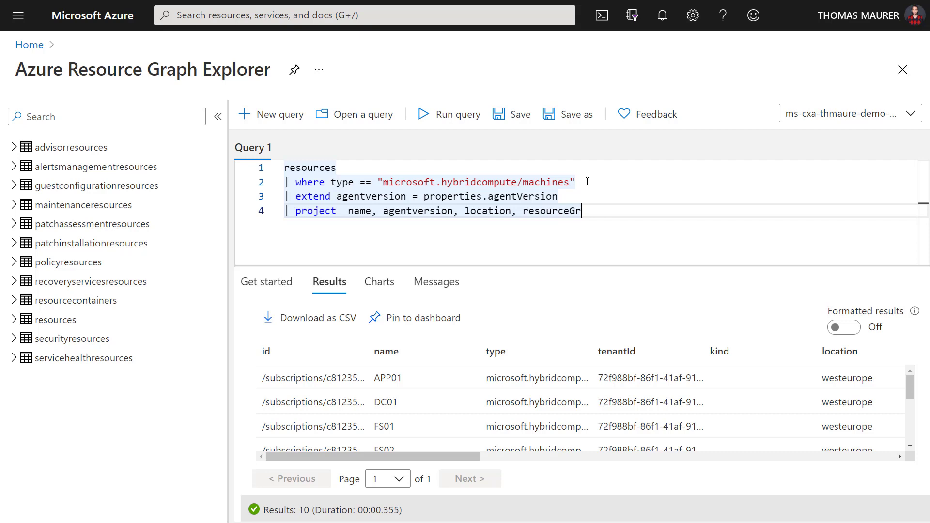
text(oup,)
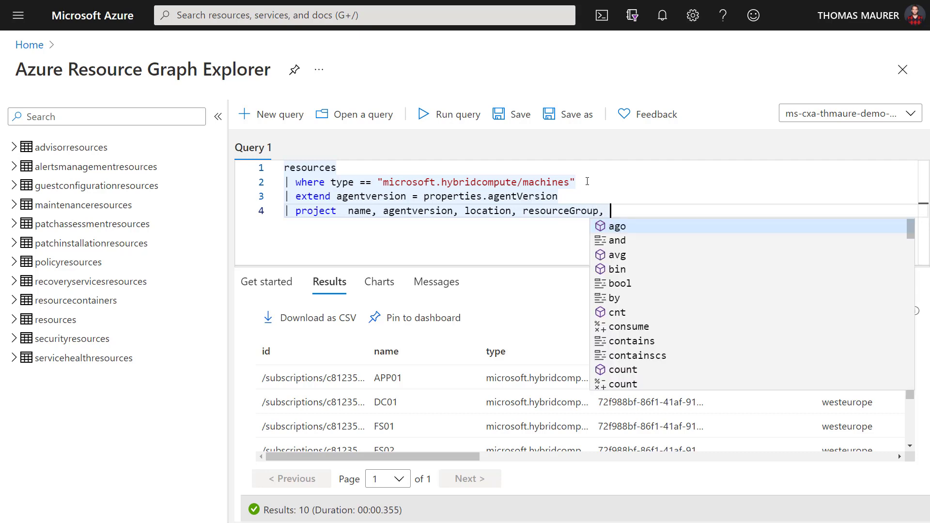
text(subscriptionID)
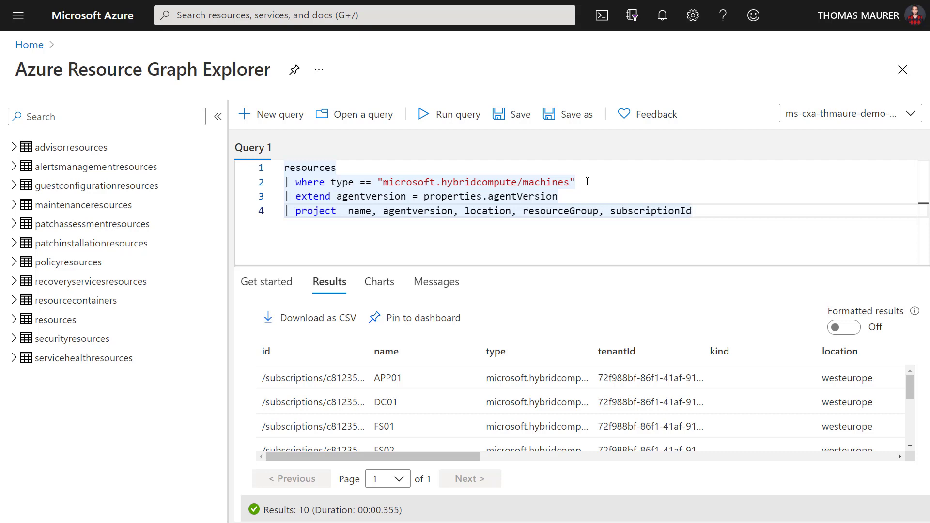
key(Enter)
text(| p)
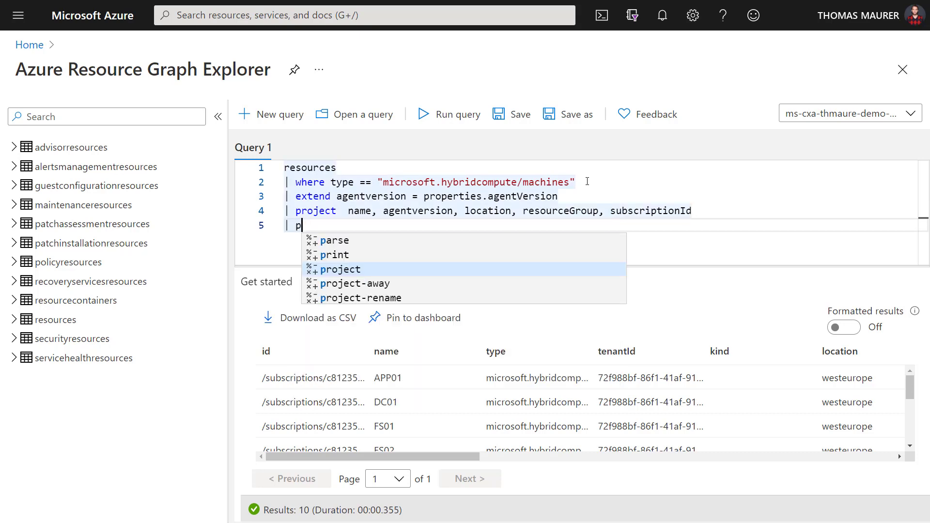
- Add a fifth query line '| order by name' to sort results by machine name
text(order)
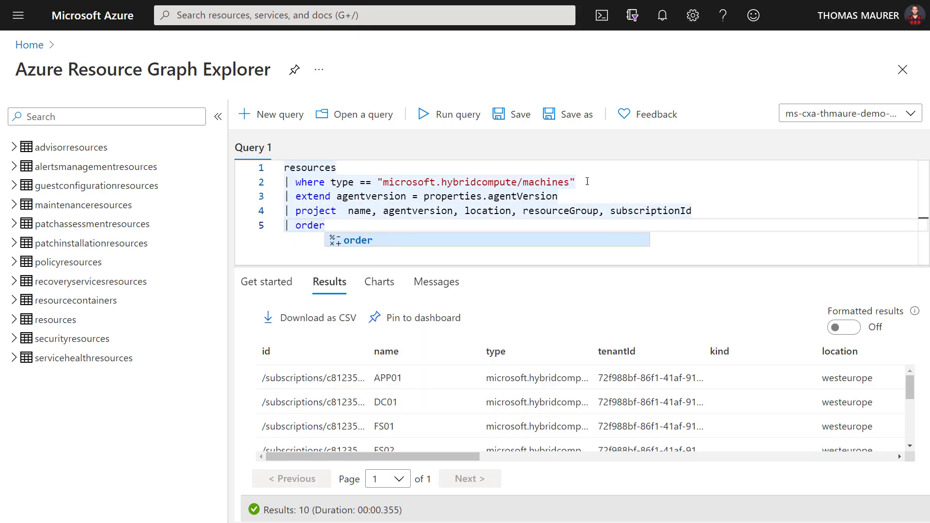
text(by)
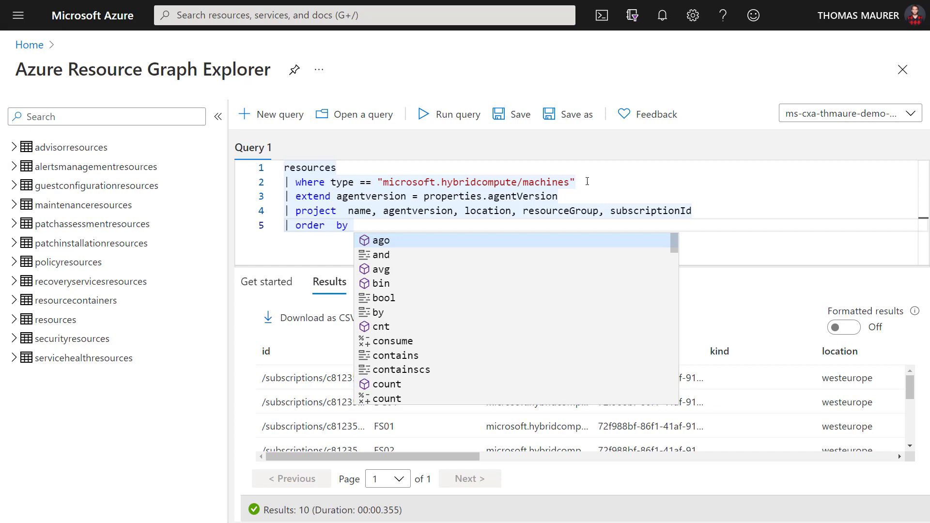
text(name)
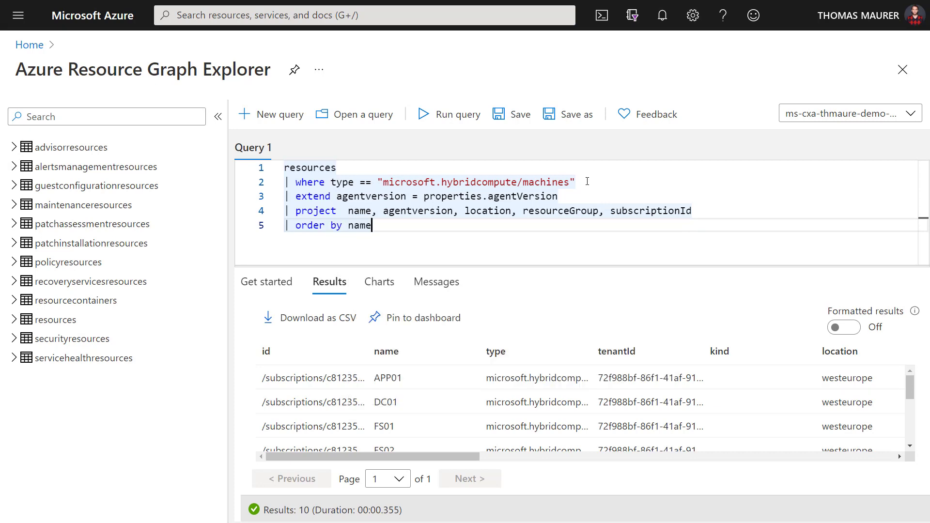
mouse_move(447, 114)
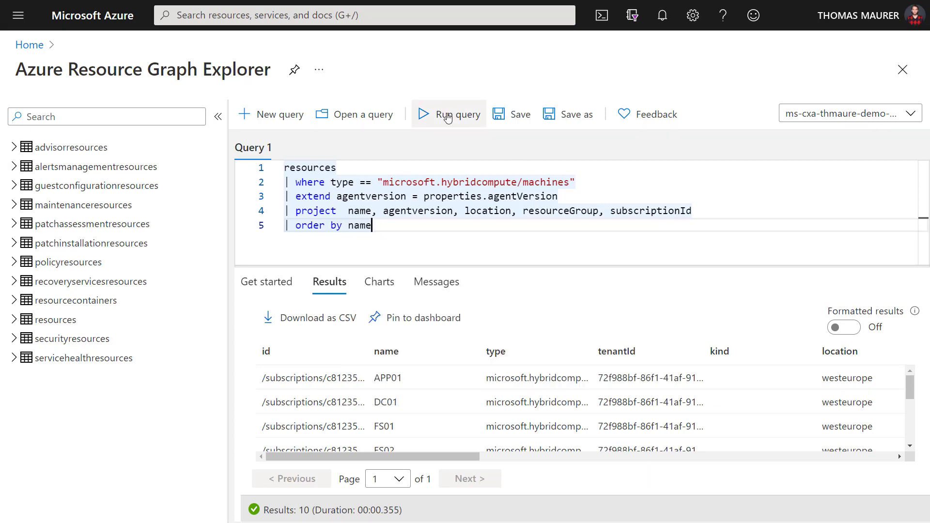
mouse_move(447, 116)
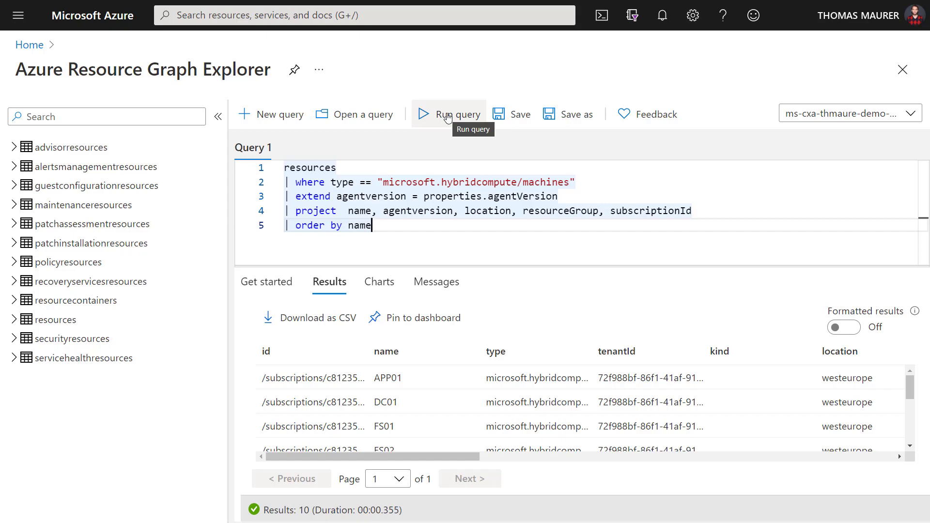
- Run the sorted query to list 10 Arc machines with name, agentversion, location, resourceGroup, subscriptionId
click(447, 114)
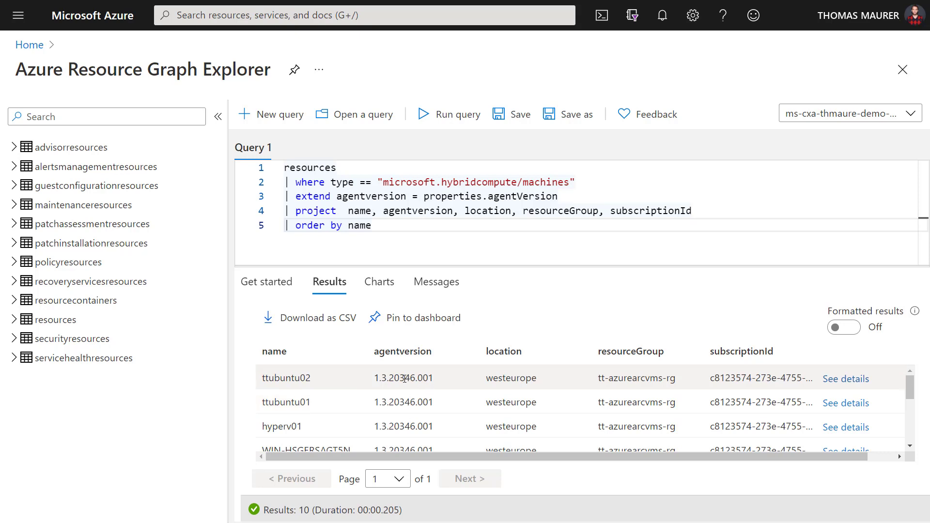
mouse_move(486, 378)
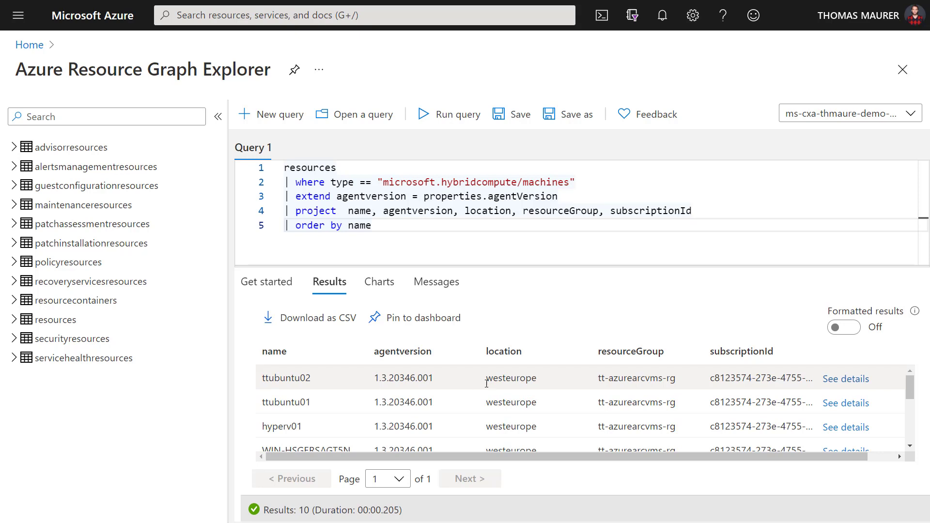
mouse_move(667, 394)
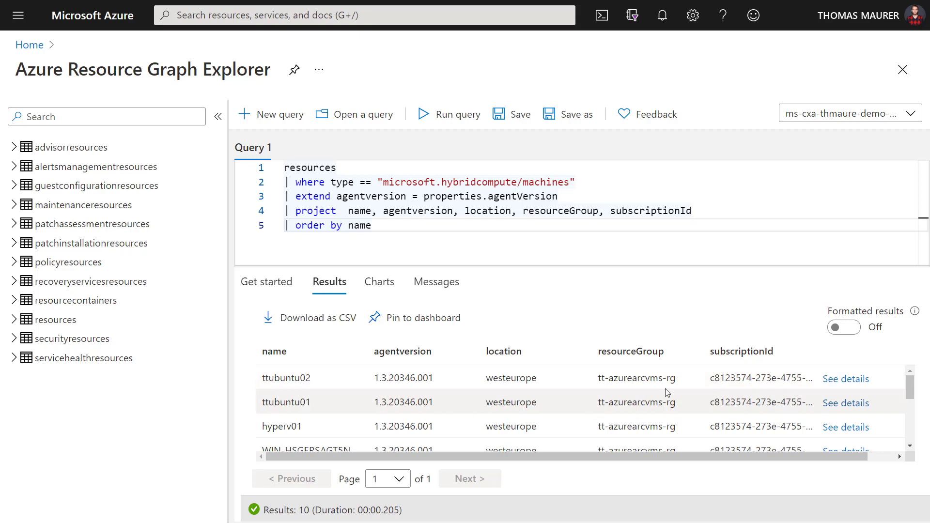